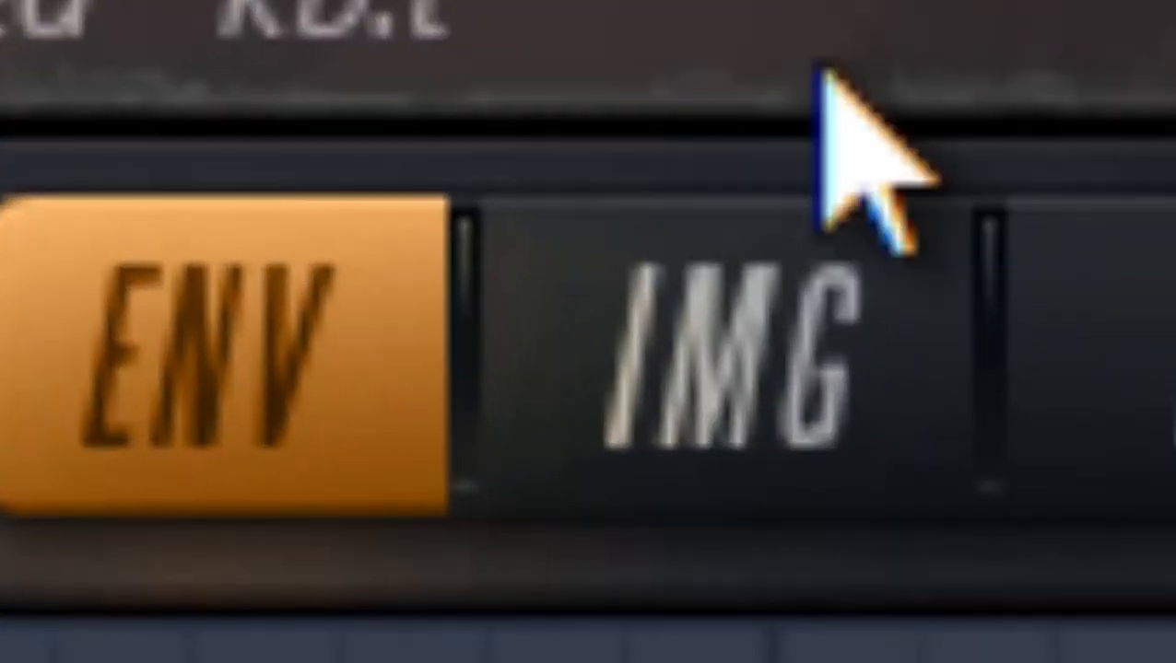
Switch from Sylenth1 to the Explorer window listing the folder that contains Nudes
left_click(15, 645)
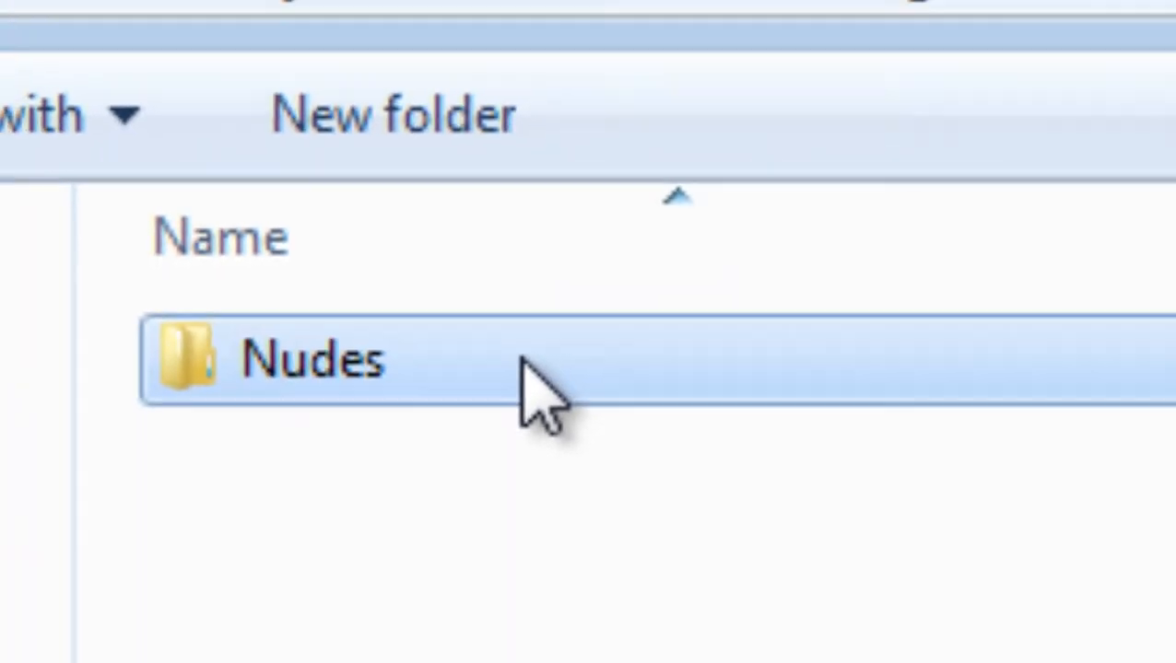
Open the Nudes folder to reveal its single image, then return to Sylenth1
double_click(314, 360)
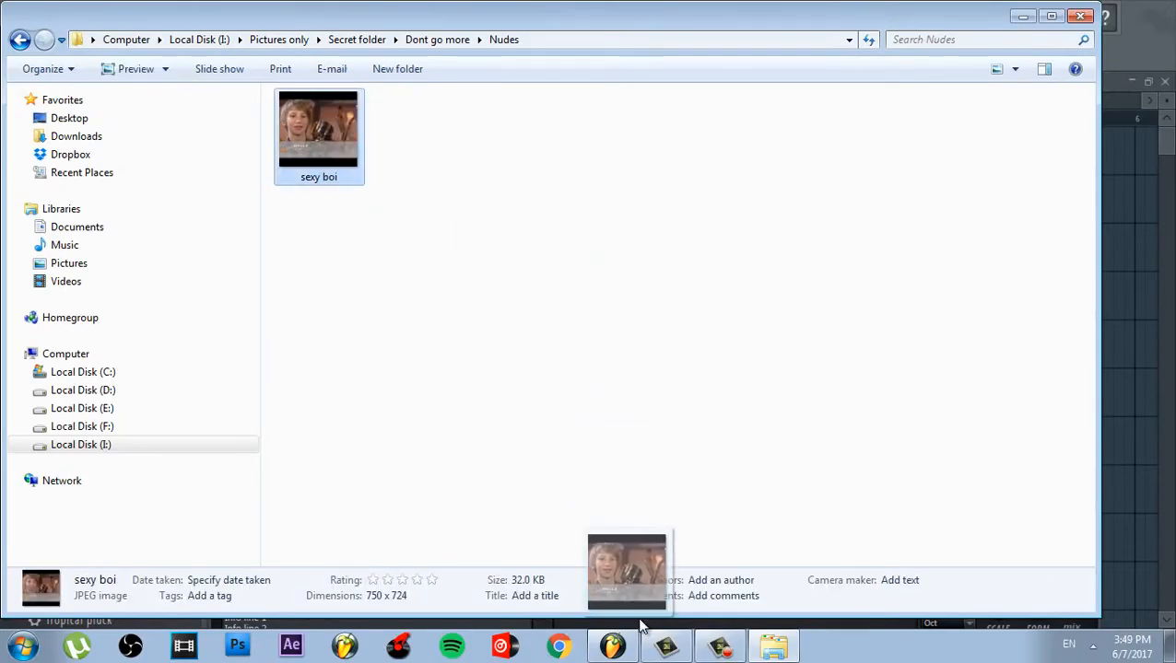
left_click(612, 645)
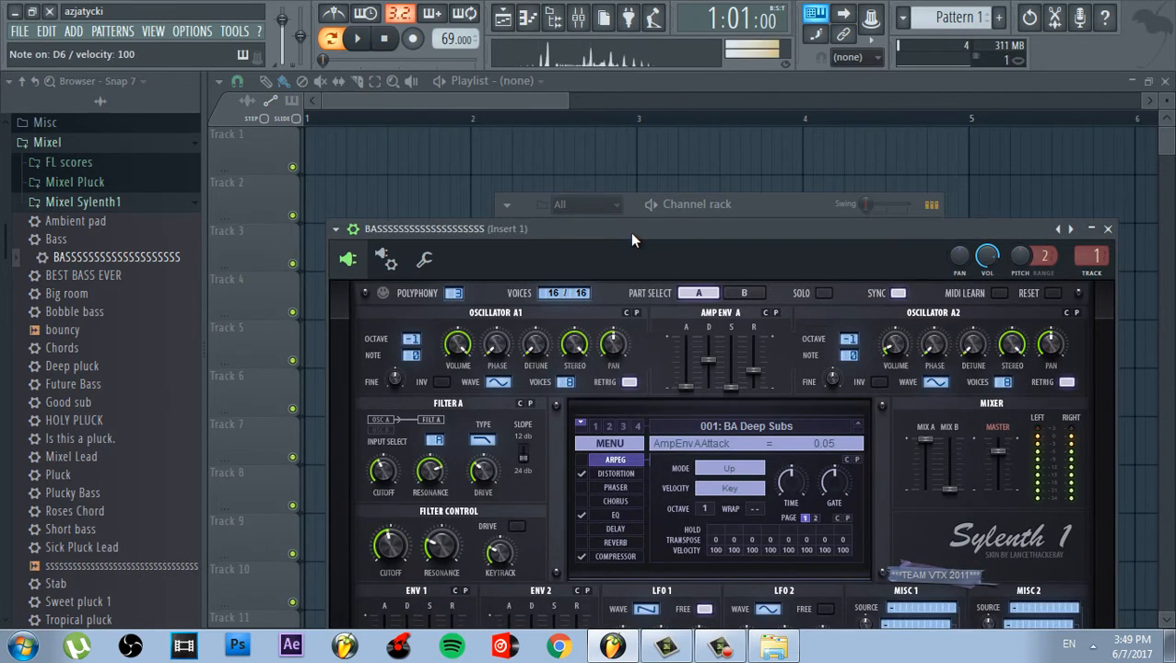
Show the bass channel's melody in the piano roll from the Channel rack menu
right_click(586, 247)
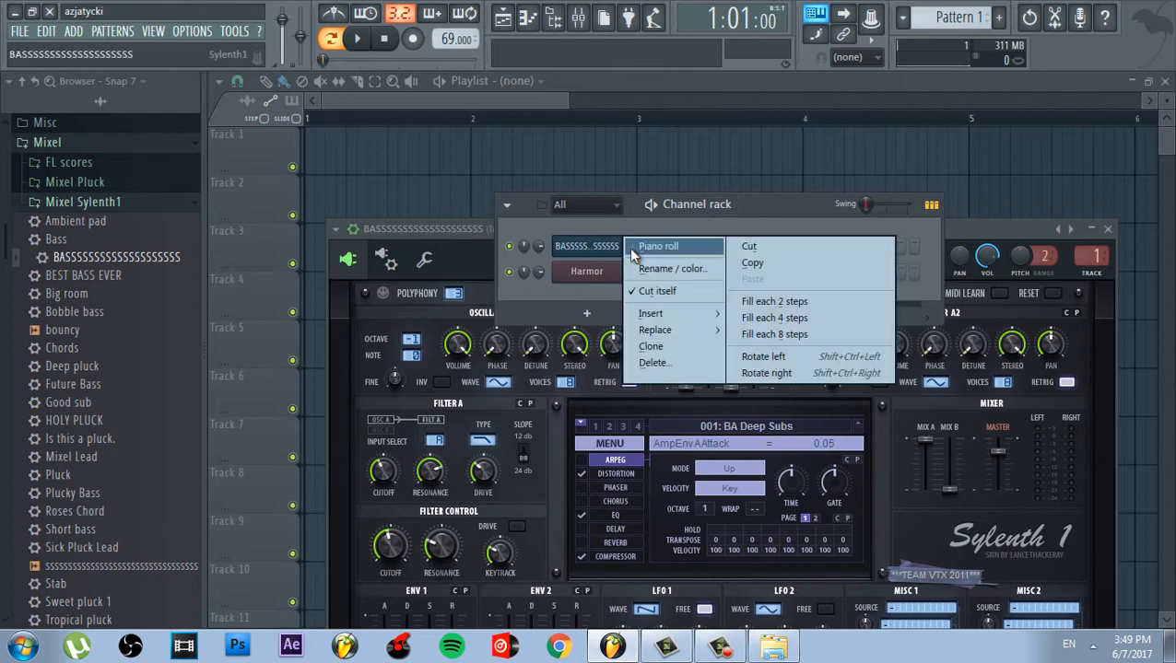
left_click(656, 247)
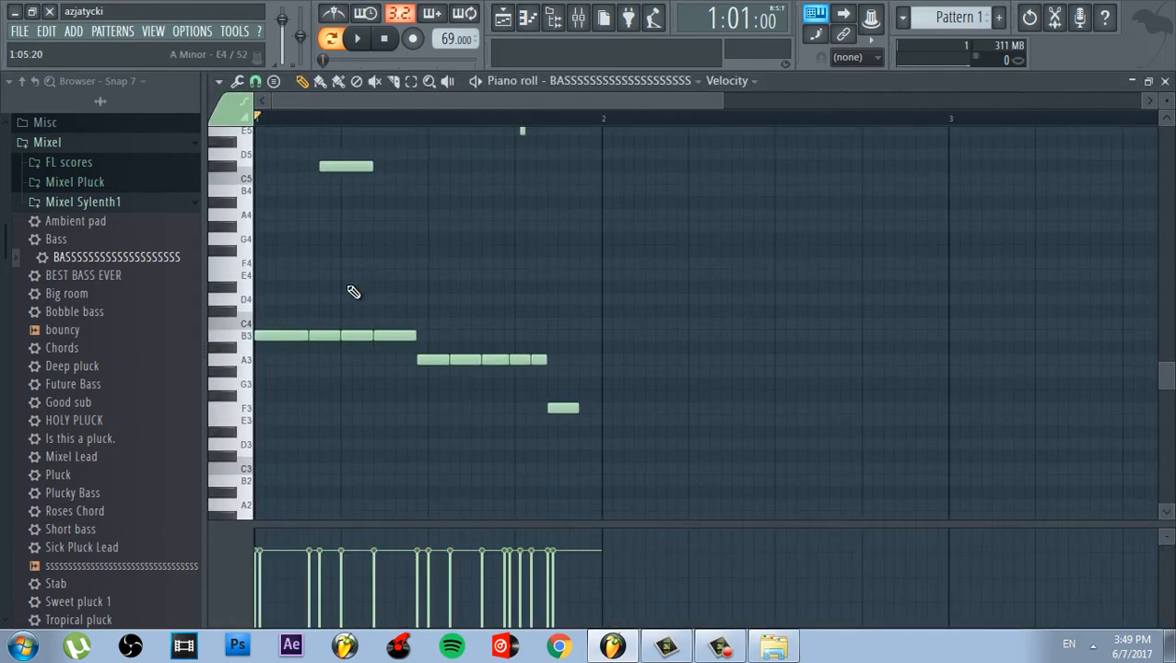
left_click(358, 39)
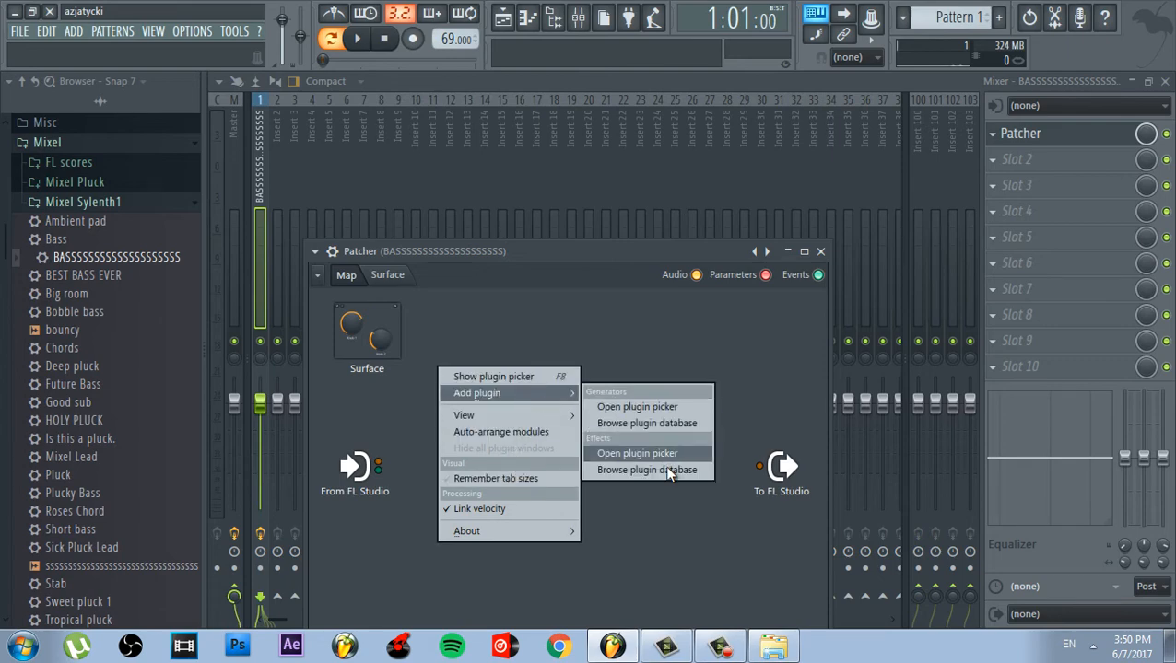
Add Soundgoodizer plugins and wire them between From FL Studio and To FL Studio
left_click(638, 453)
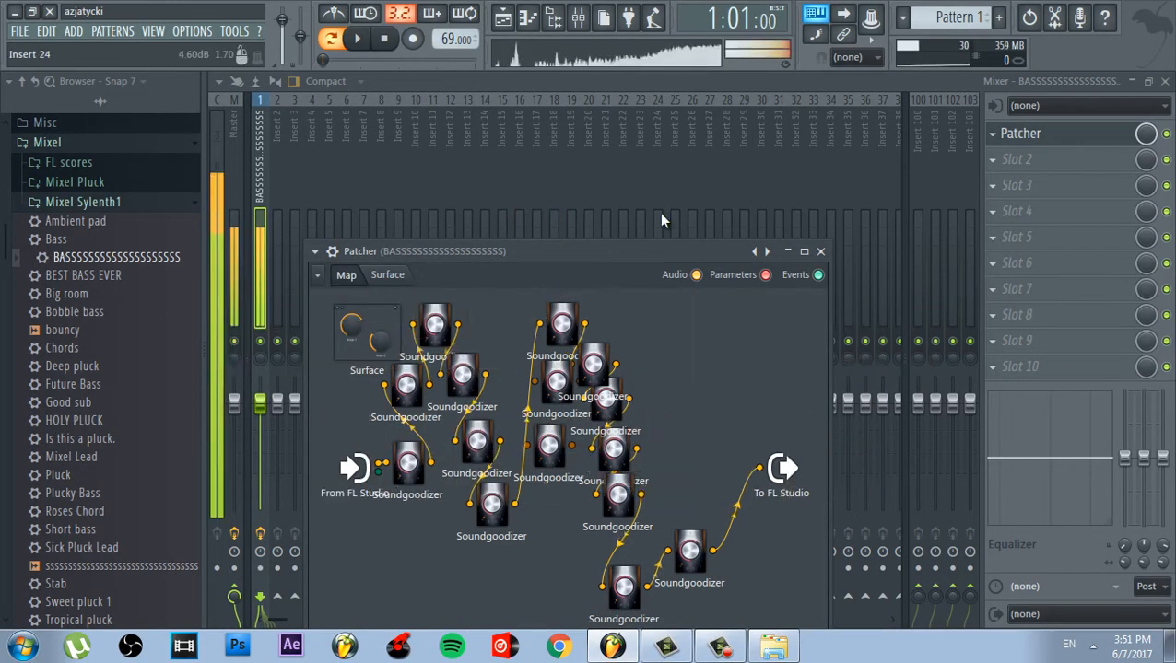
Load Fruity Parametric EQ 2 into slot 2 after the Patcher and adjust its curve
left_click(820, 251)
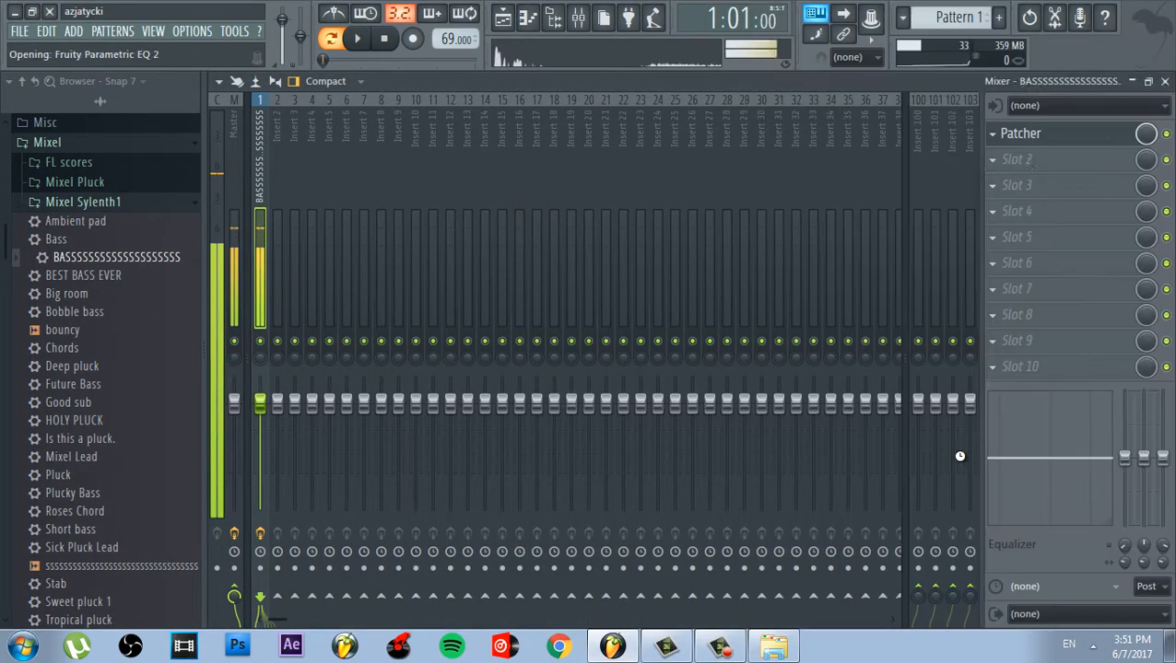
left_click(1060, 158)
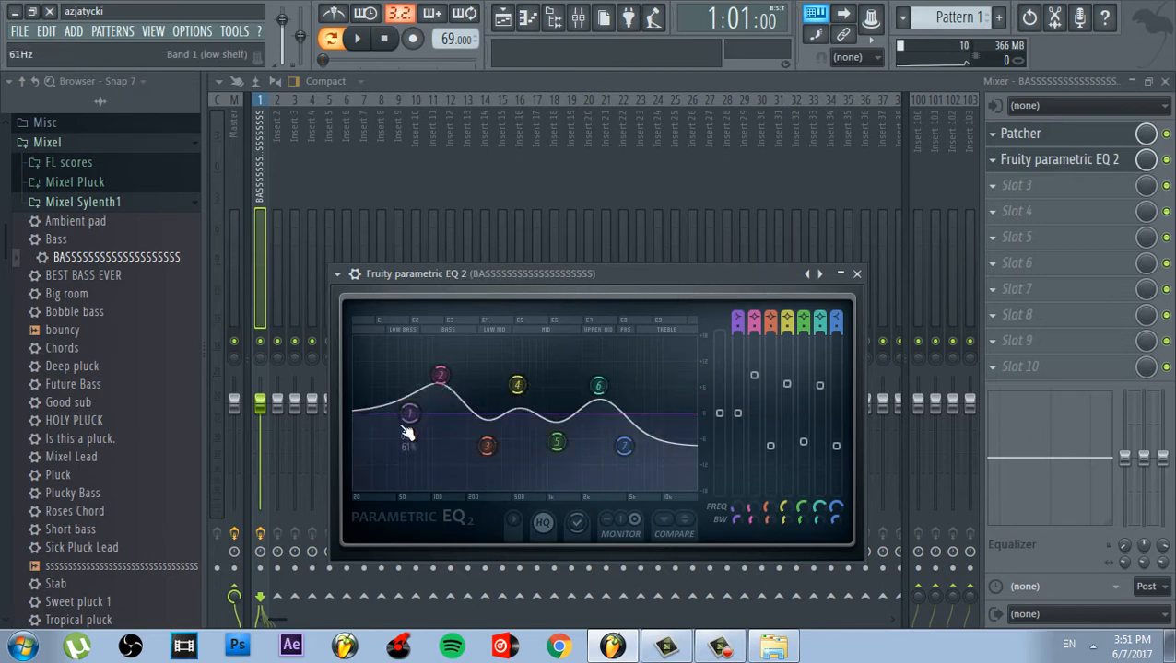
left_click(358, 39)
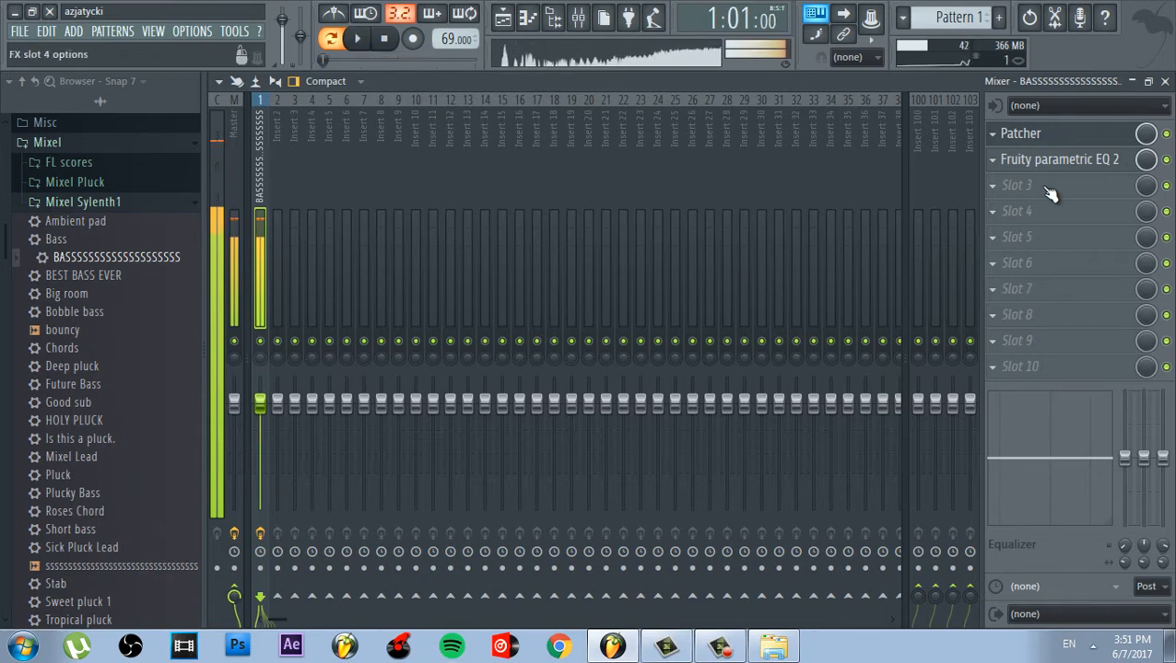
Paint Pattern 1 clips on playlist tracks 1–5 across bars 1–8 and start playback
left_click(1017, 185)
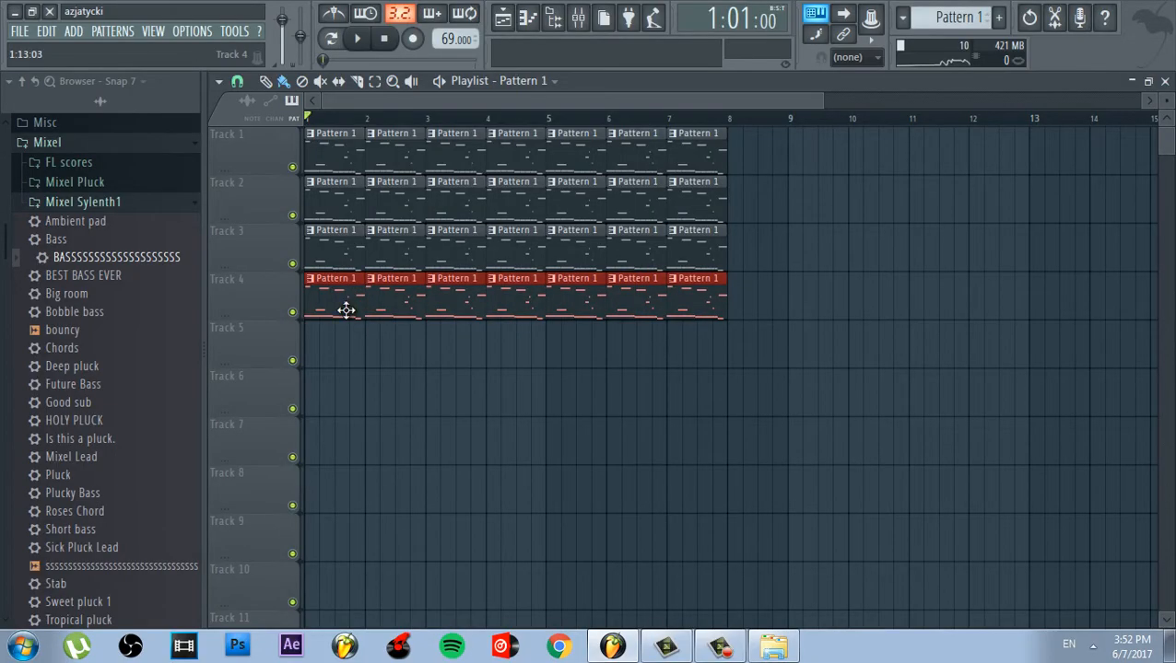
left_click(358, 39)
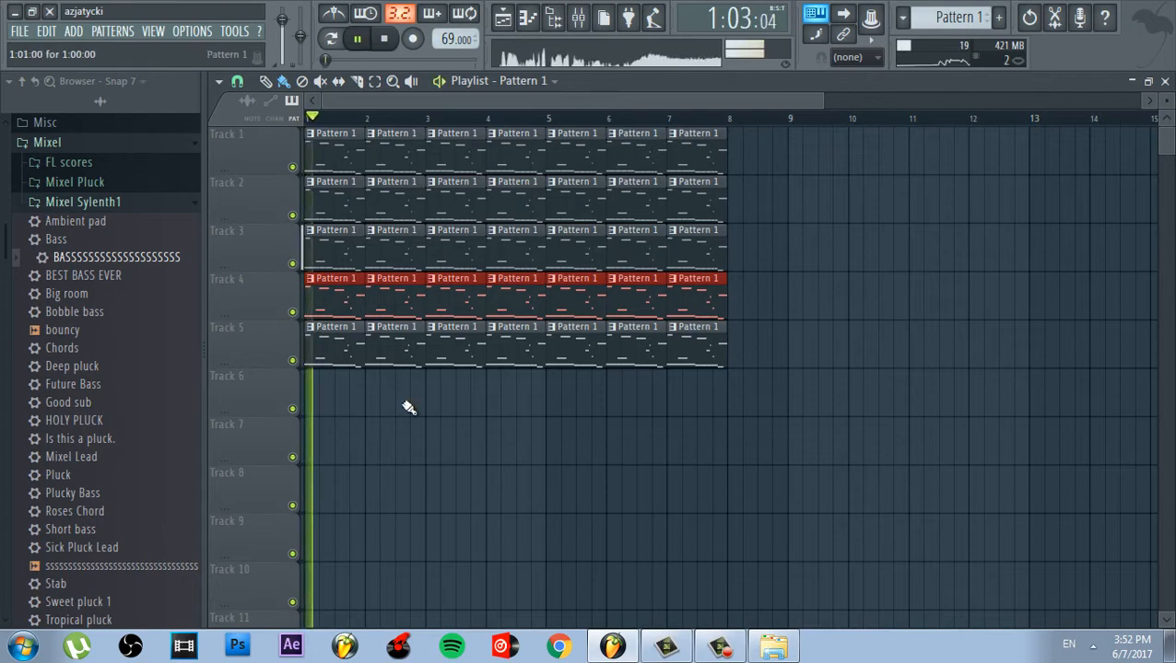